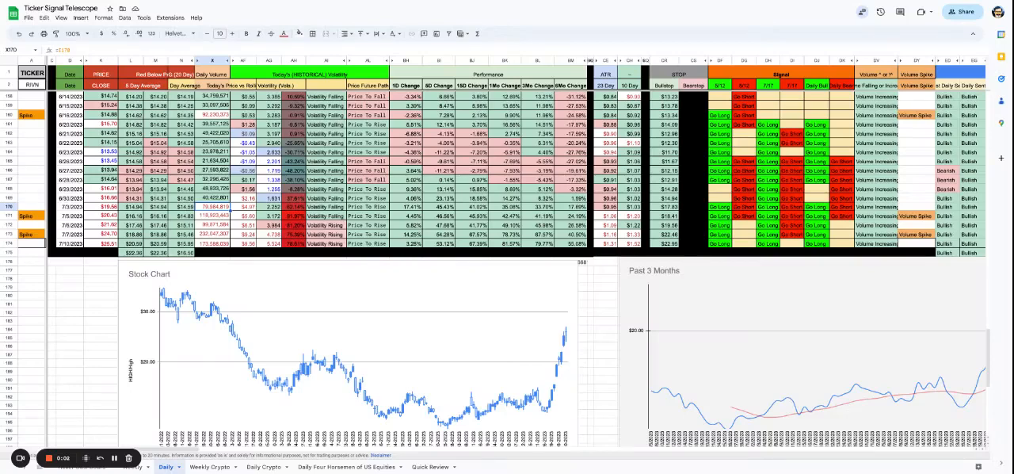
mouse_move(488, 252)
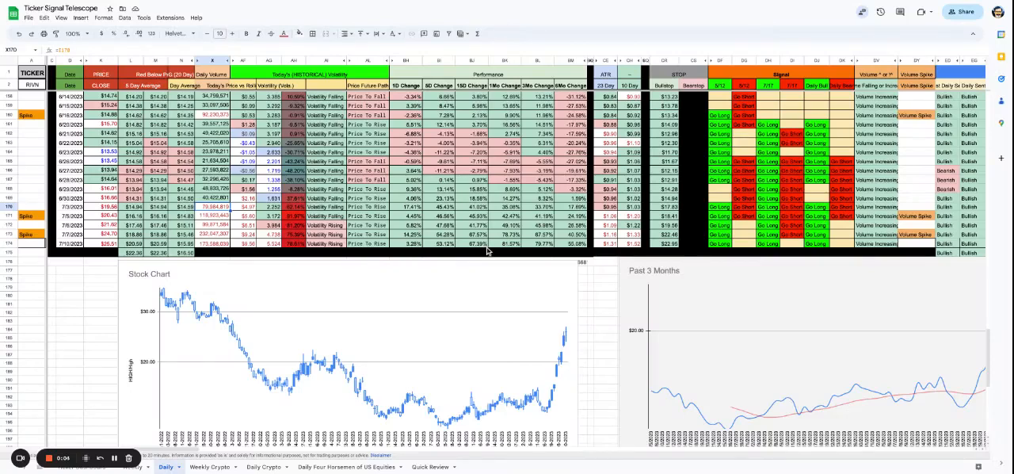
mouse_move(492, 232)
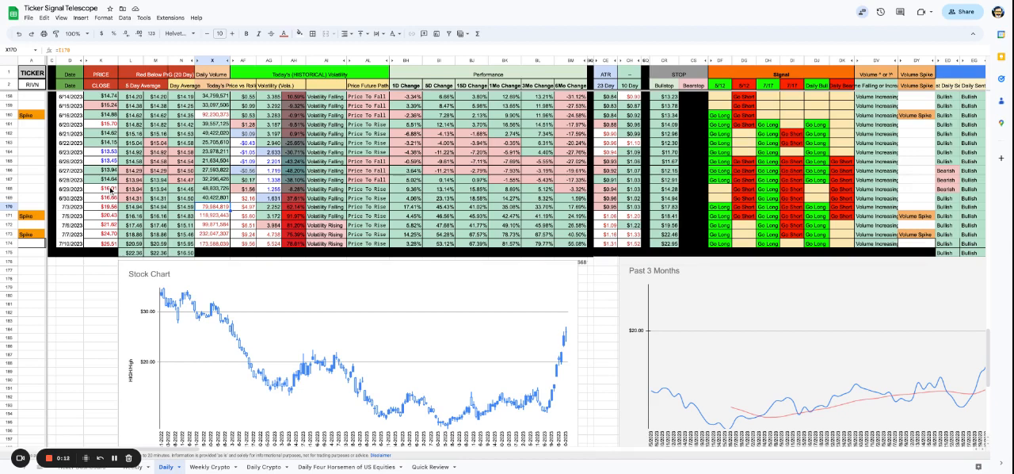
mouse_move(147, 182)
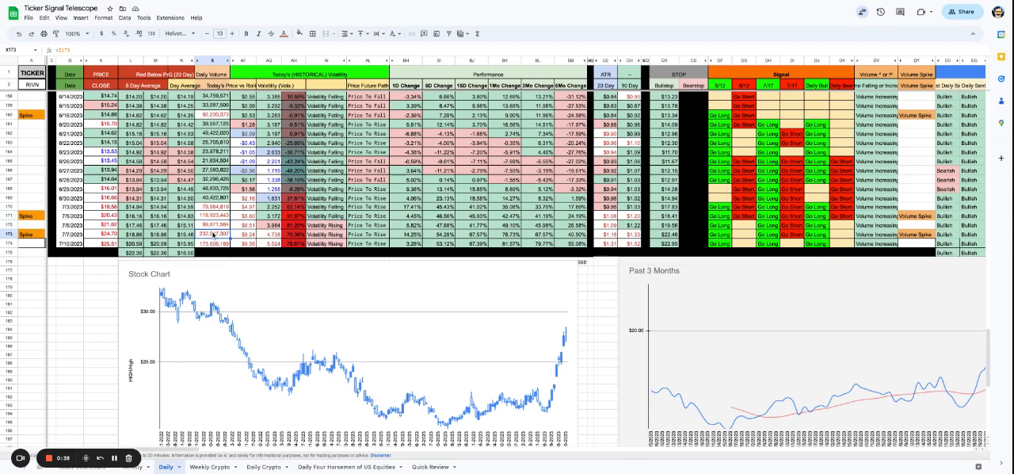
mouse_move(401, 246)
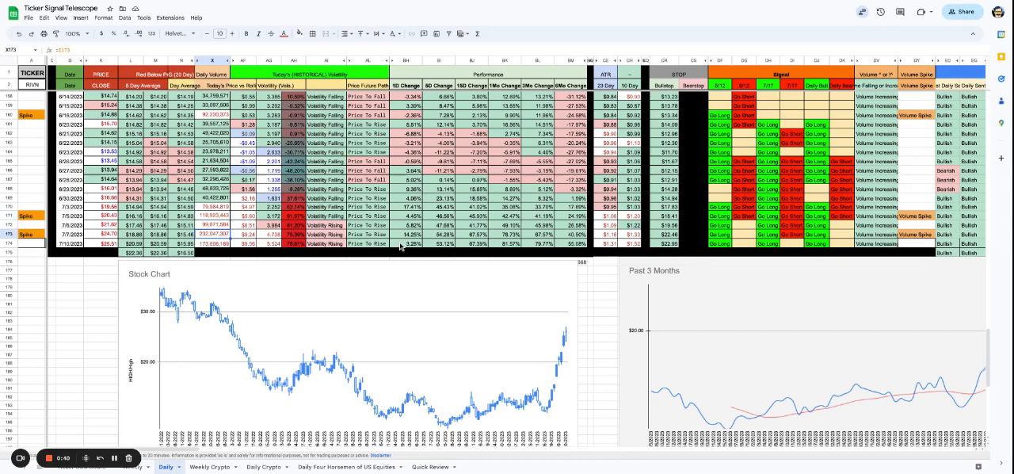
mouse_move(545, 345)
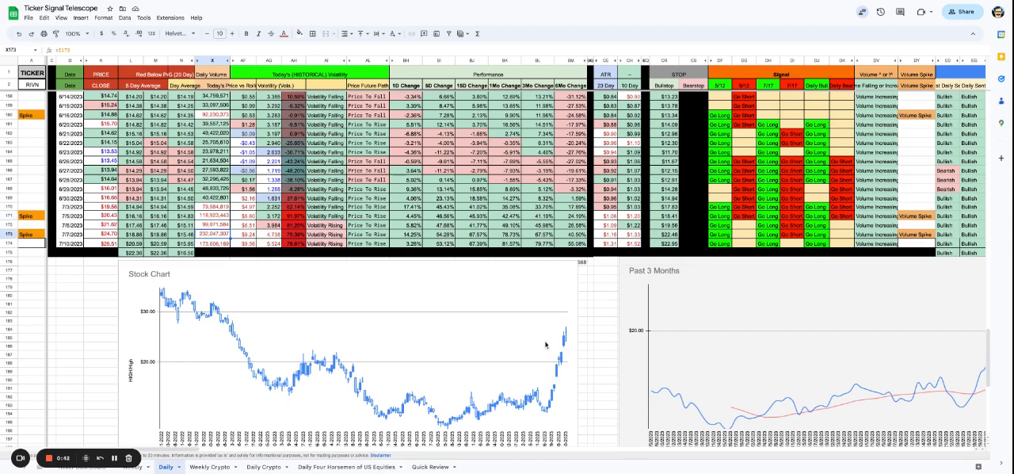
Step: Inspect the 5D, 15D and 3Mo Change formulas in cells BI174, BJ174 and BL174
click(417, 244)
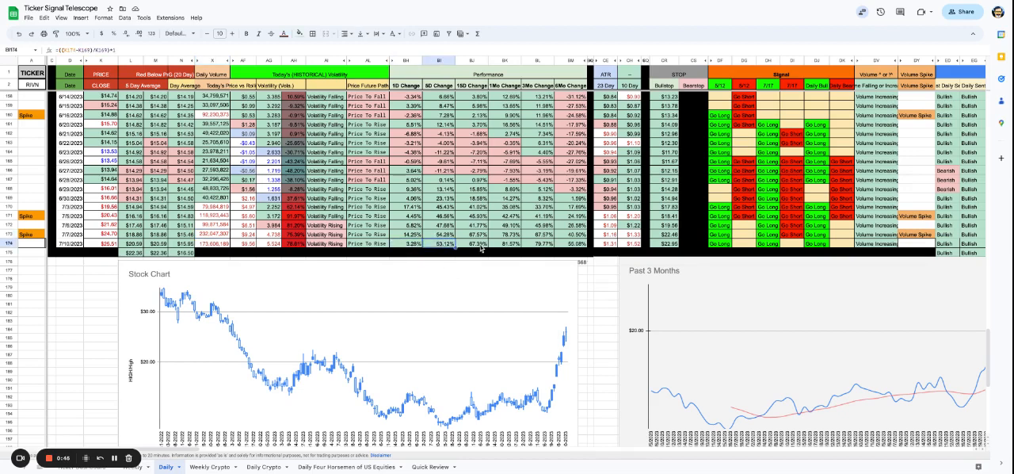
click(471, 244)
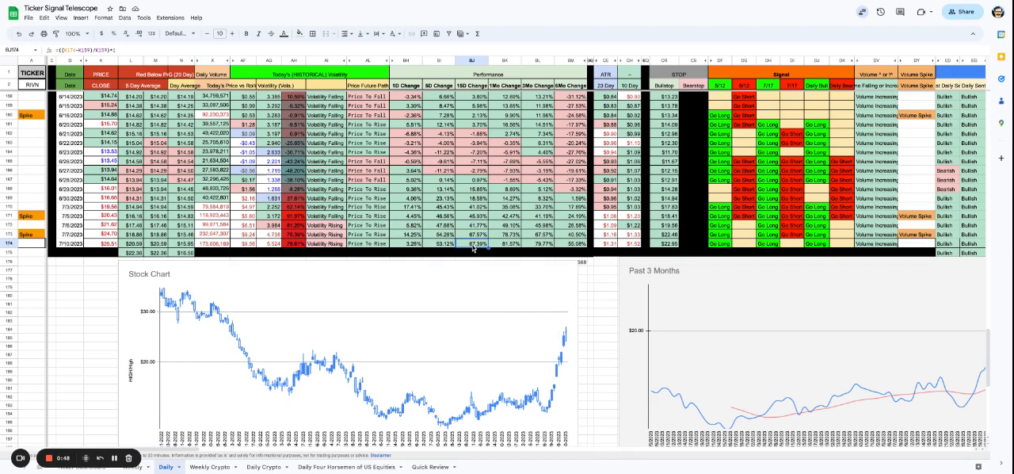
mouse_move(513, 251)
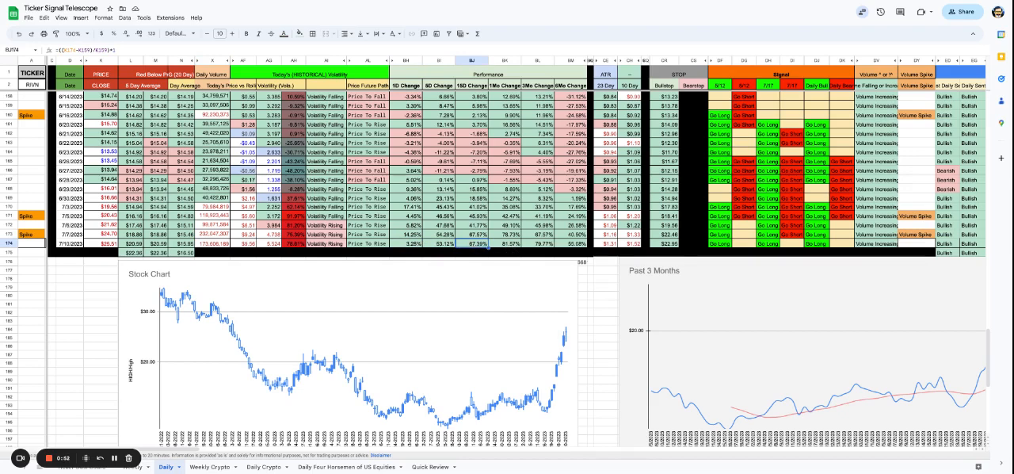
click(539, 243)
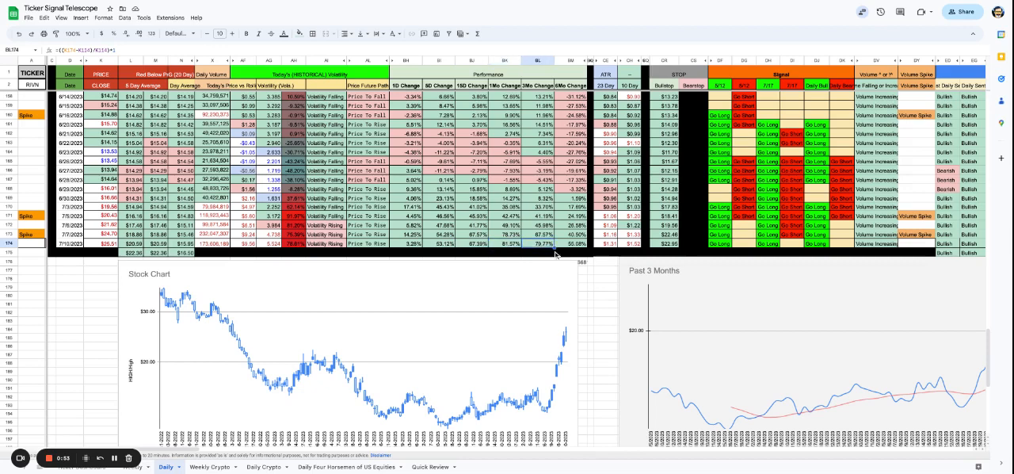
mouse_move(596, 272)
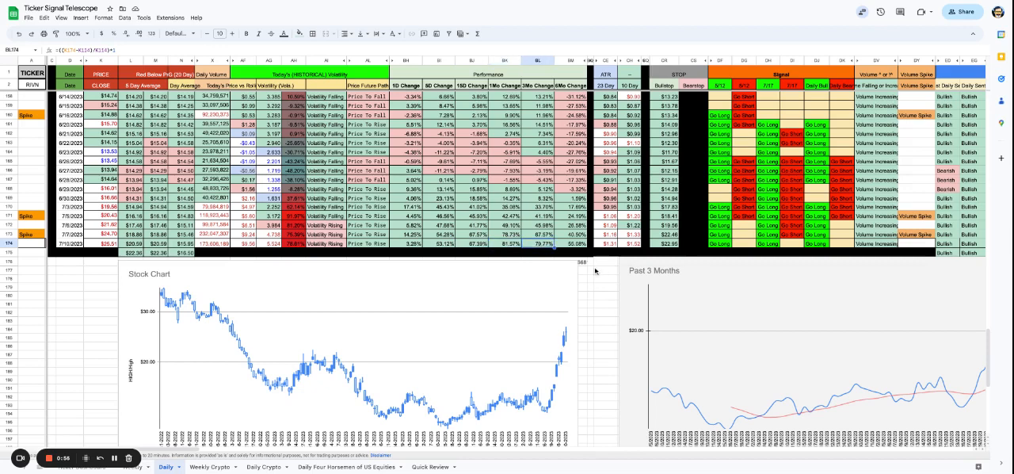
mouse_move(415, 337)
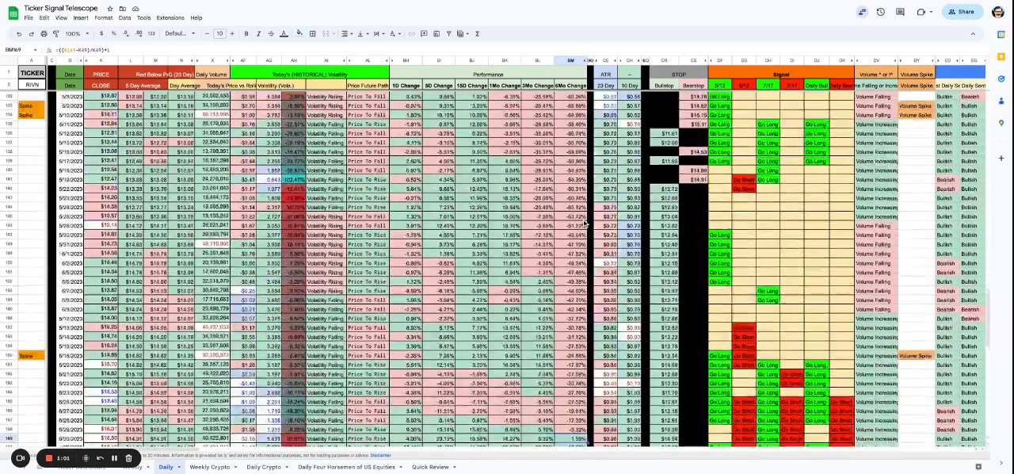
Step: Scroll down and right across the Daily sheet to the RIVN Trend Indicator
scroll(down, 3)
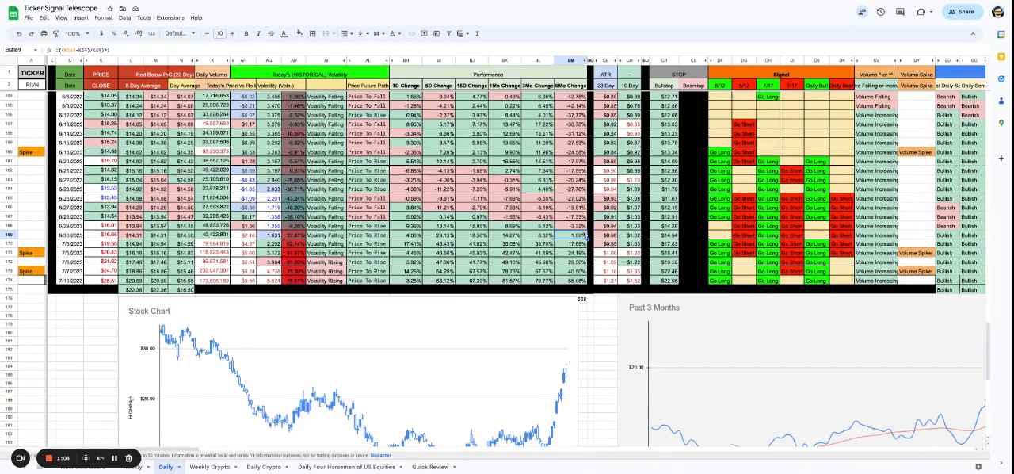
scroll(right, 3)
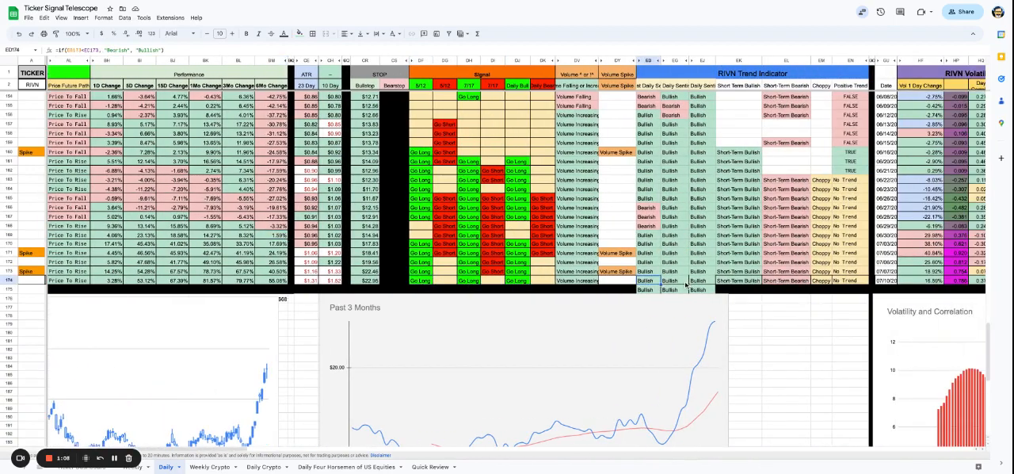
scroll(right, 3)
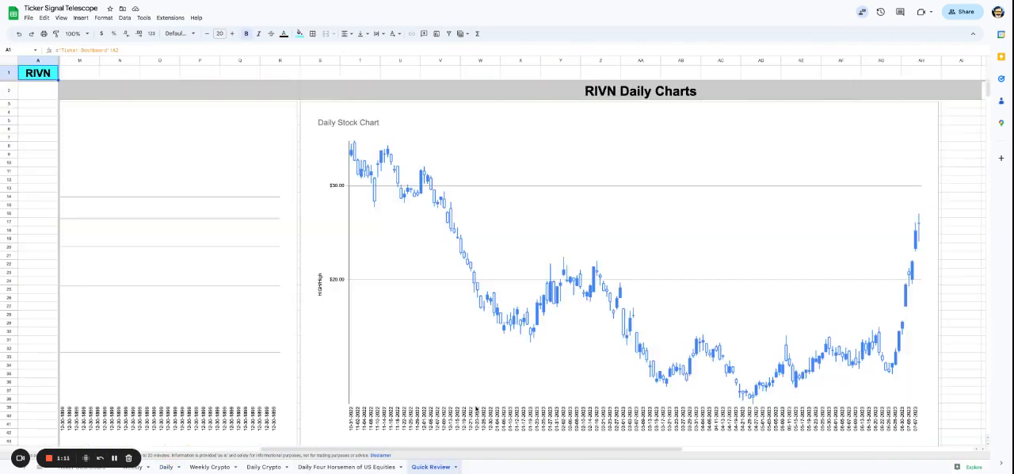
Step: Scroll past the RIVN Daily Stock and Daily Volume charts to Daily Volatility
scroll(right, 3)
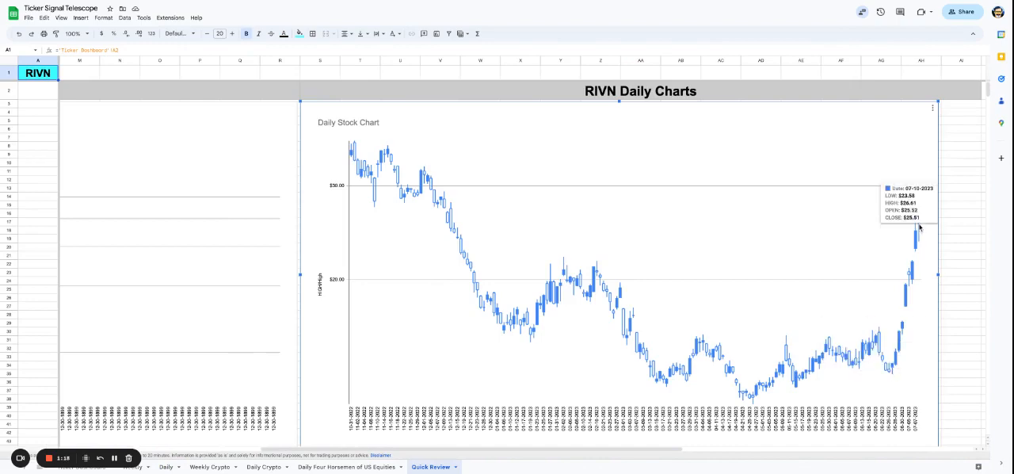
scroll(down, 3)
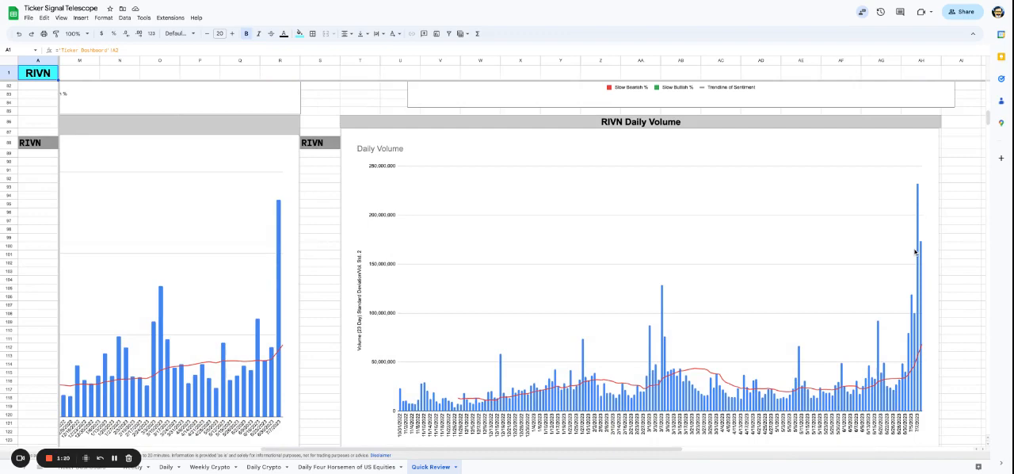
scroll(down, 3)
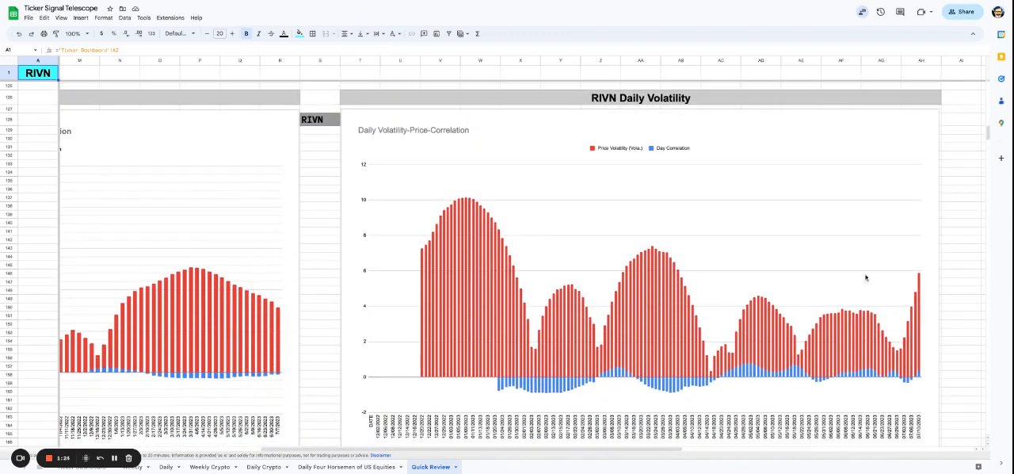
Step: Scroll past the Daily Volatility-Price Correlation chart to the Daily Non-Sentiment Trade Range chart
scroll(down, 3)
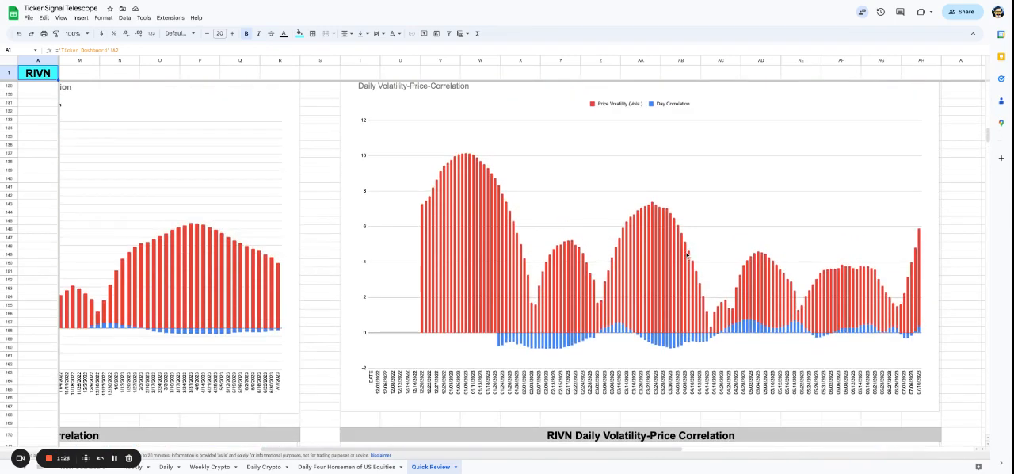
scroll(down, 3)
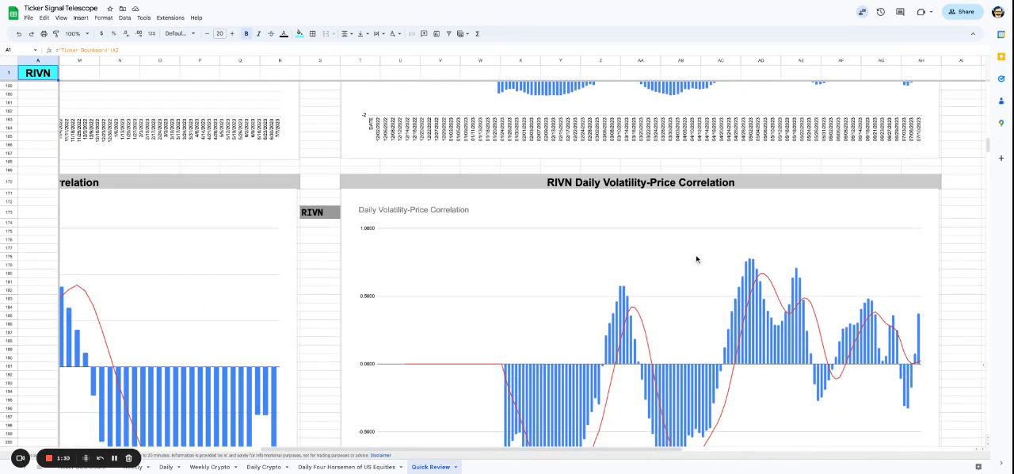
scroll(down, 3)
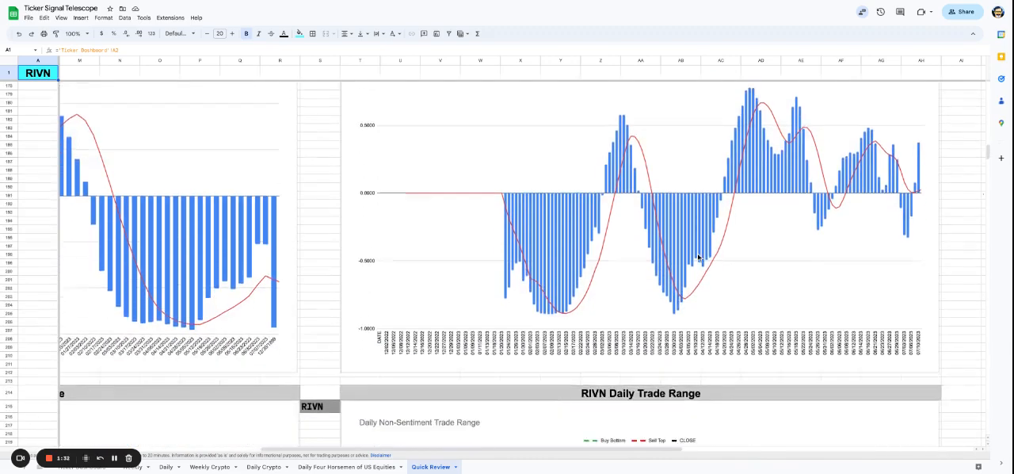
scroll(down, 3)
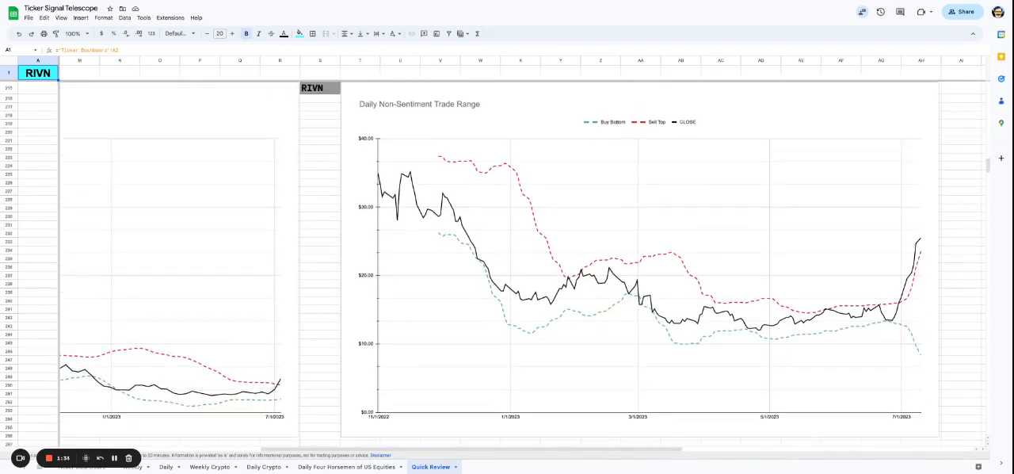
Step: Scroll below the trade range chart to the RIVN Daily Ultra-Fast Sentiment heading
scroll(down, 3)
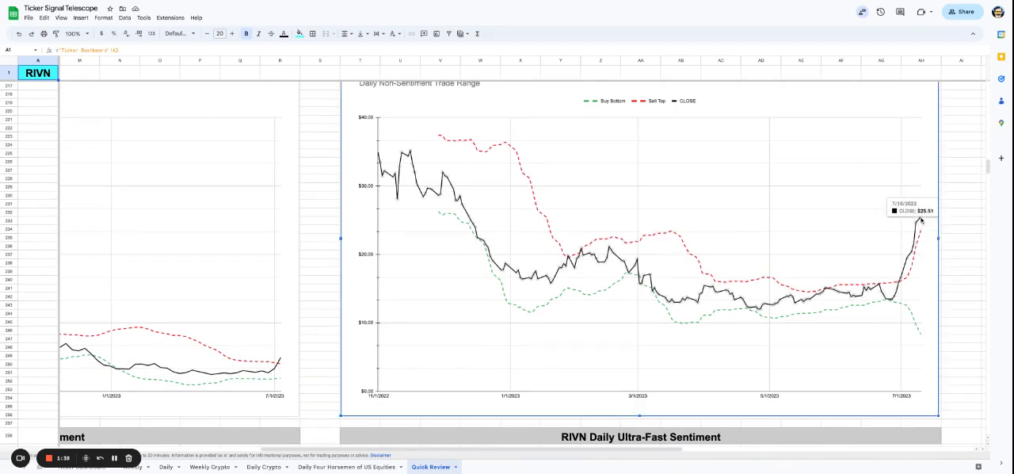
scroll(down, 3)
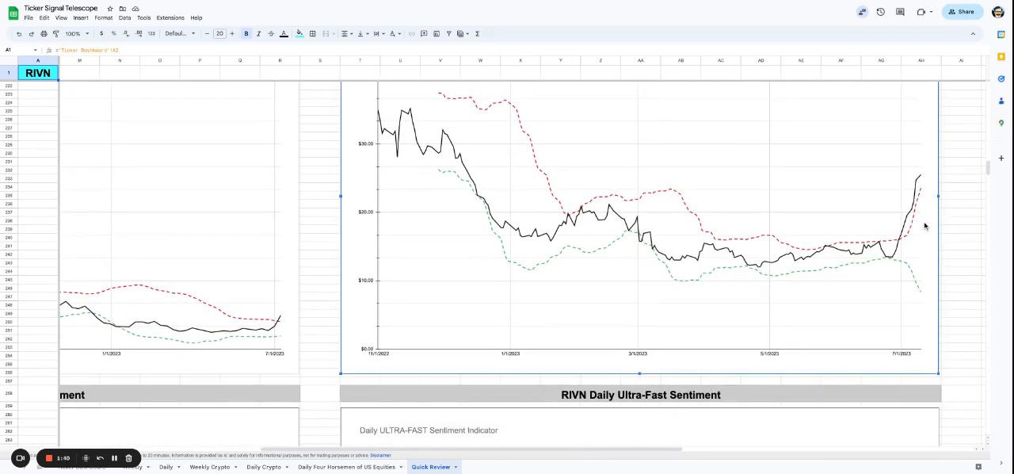
scroll(down, 3)
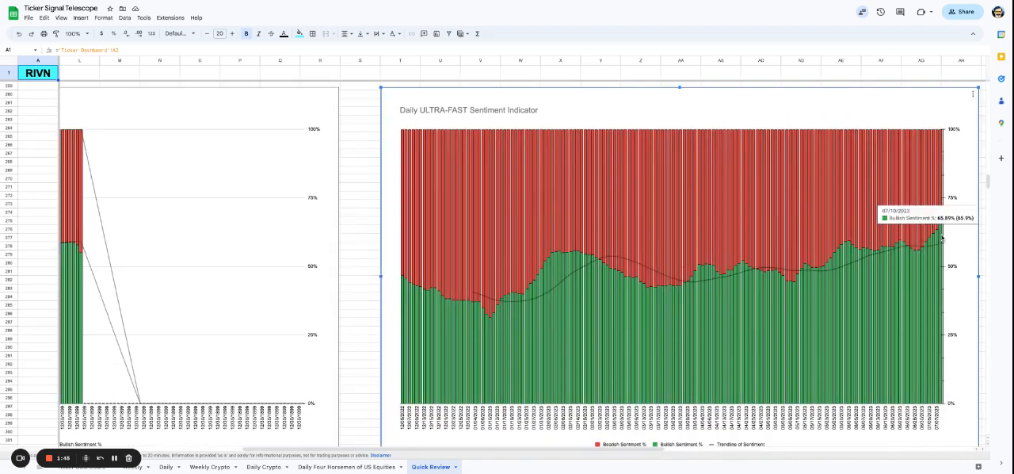
mouse_move(564, 256)
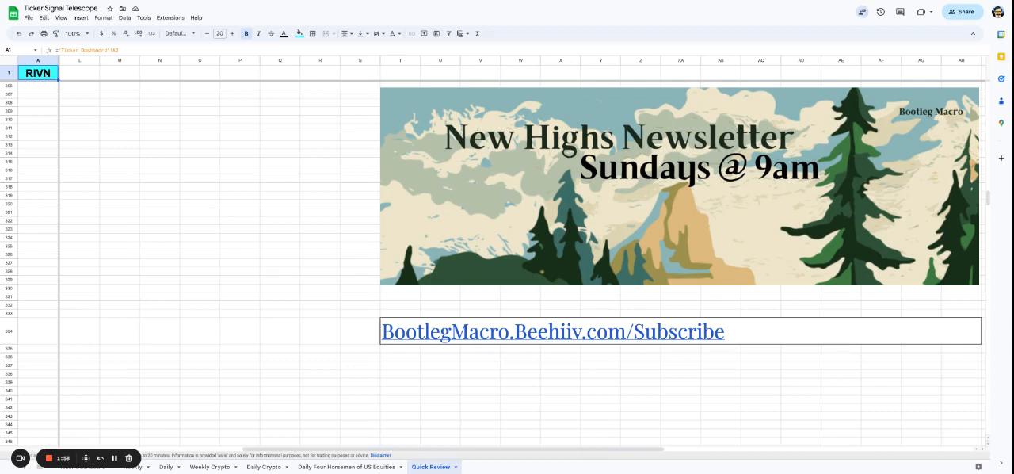
mouse_move(578, 373)
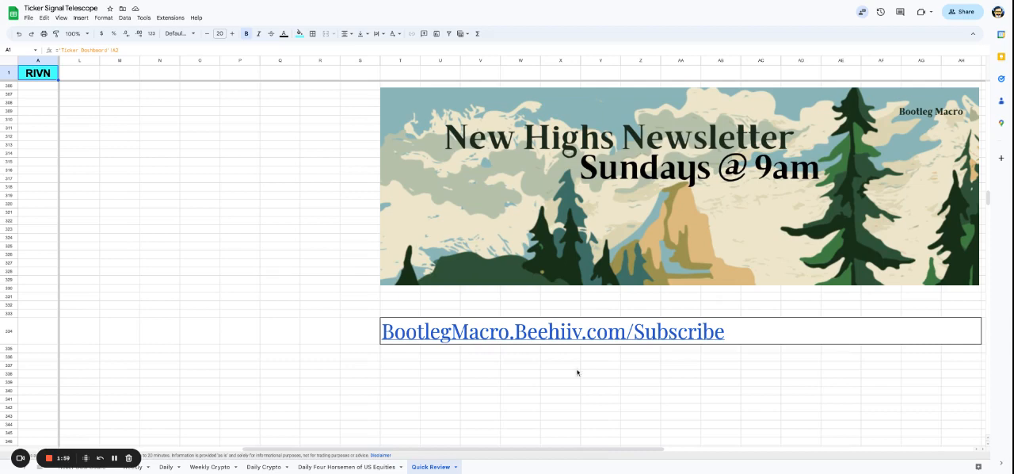
mouse_move(49, 458)
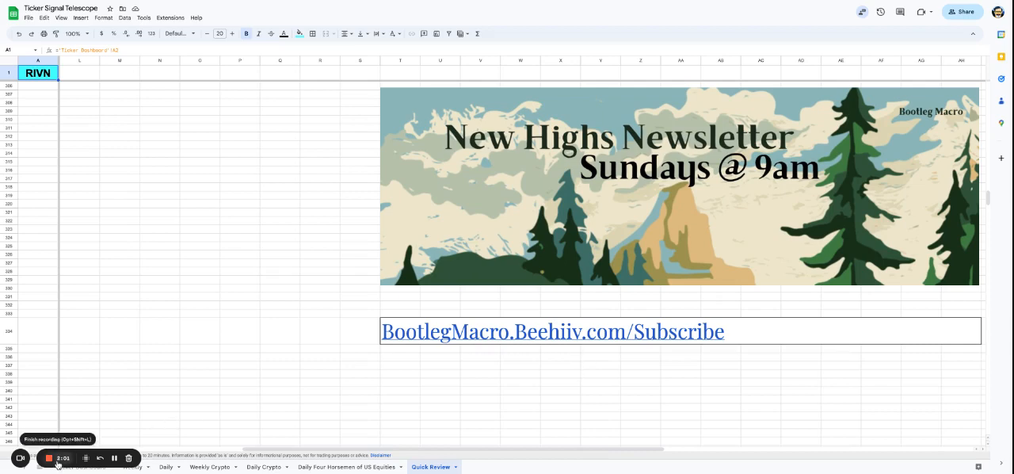